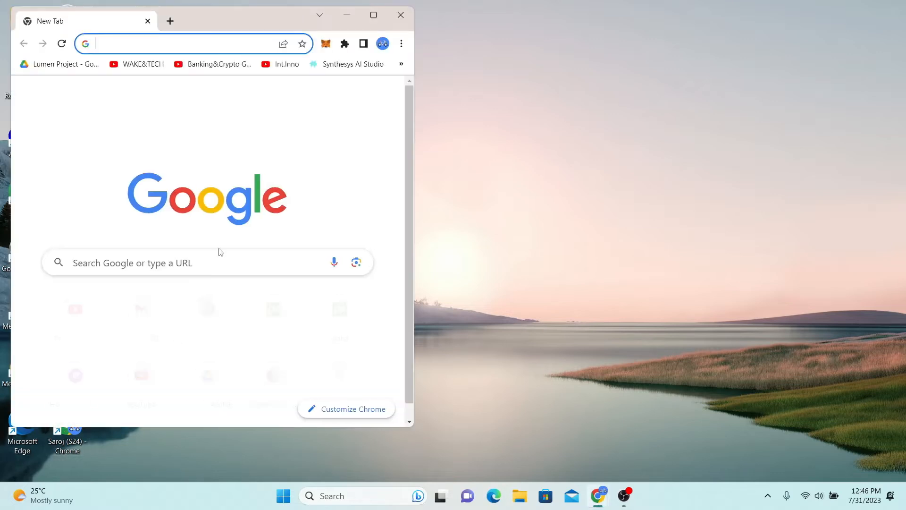
Maximize Chrome and search Google for 'Canadore college student login'.
left_click(374, 14)
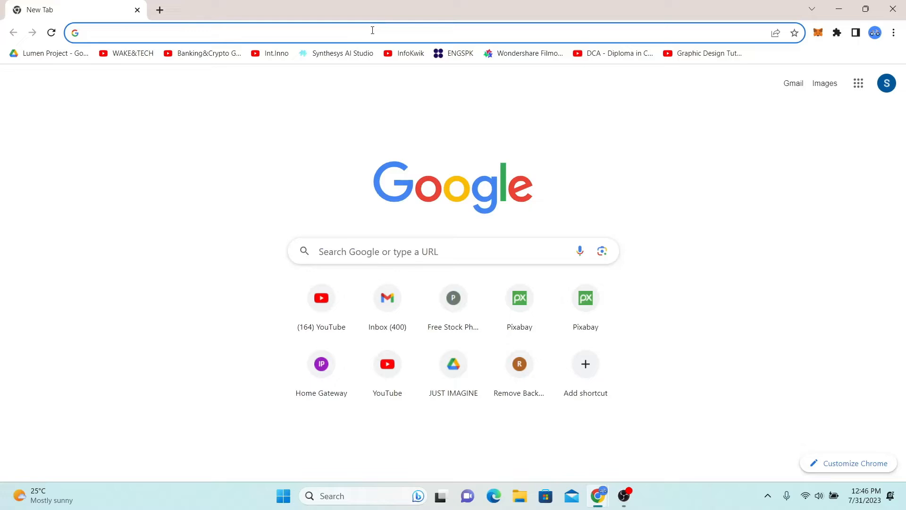
type("Canadore college student login")
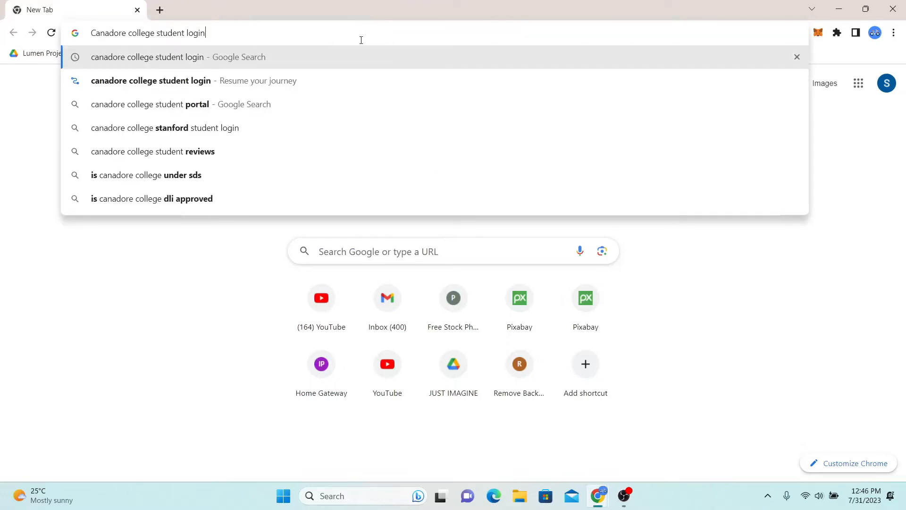
mouse_move(274, 63)
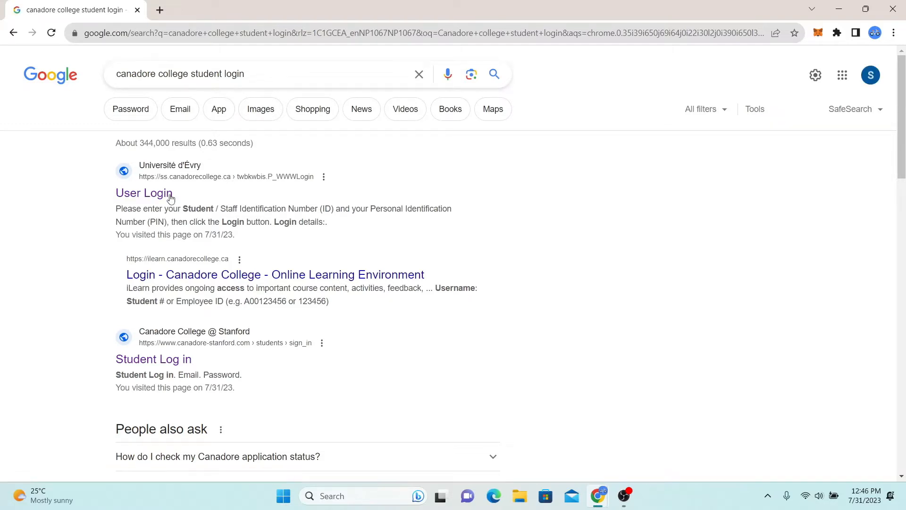
mouse_move(142, 199)
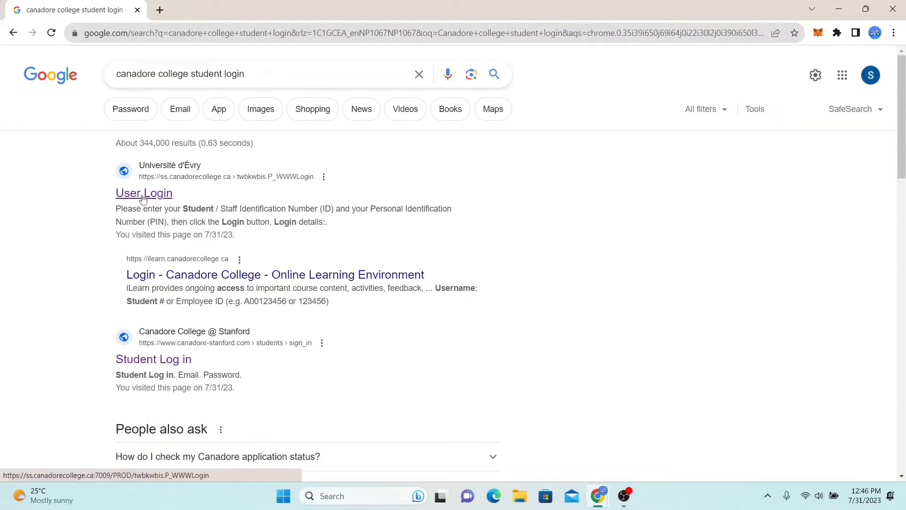
mouse_move(172, 184)
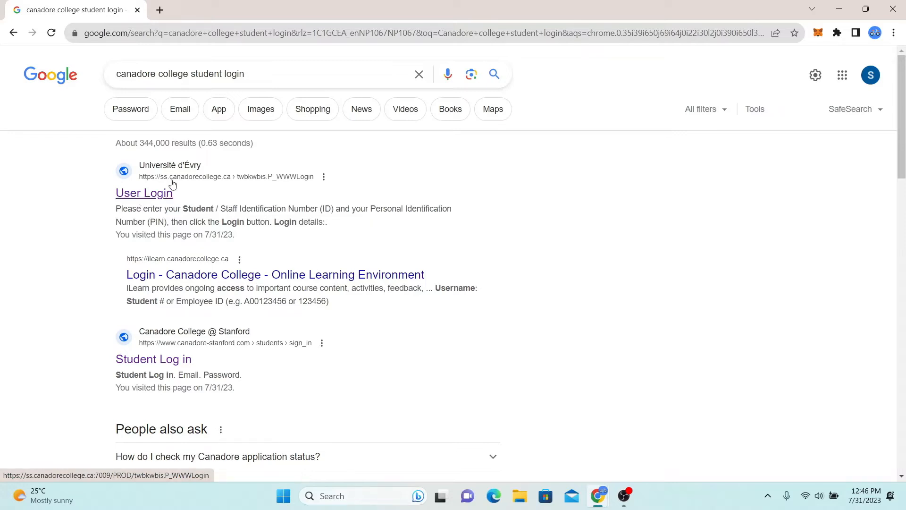
mouse_move(166, 202)
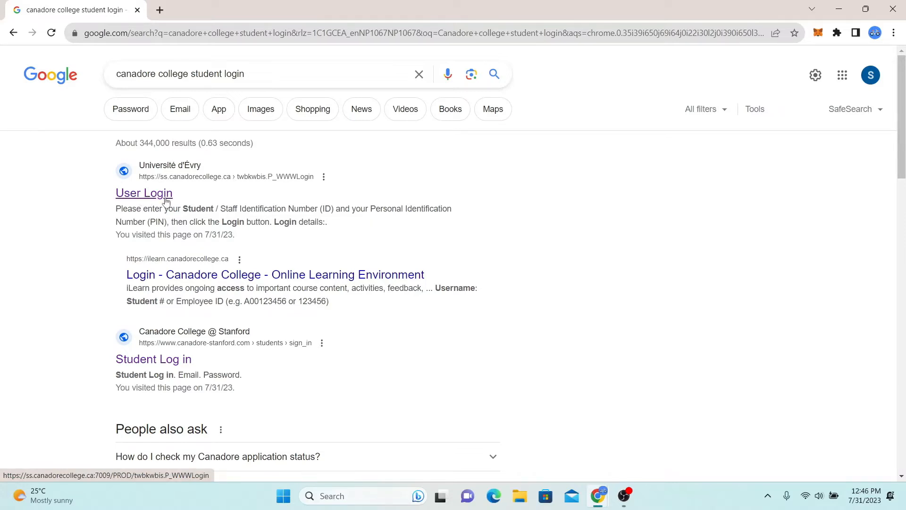
On the User Login page, enter user ID 'saroj' with a PIN and attempt login.
left_click(143, 192)
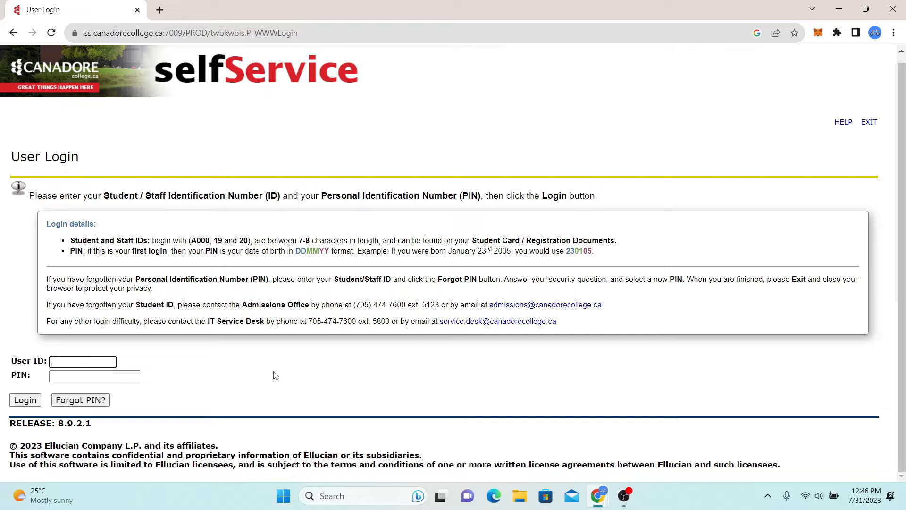
mouse_move(202, 369)
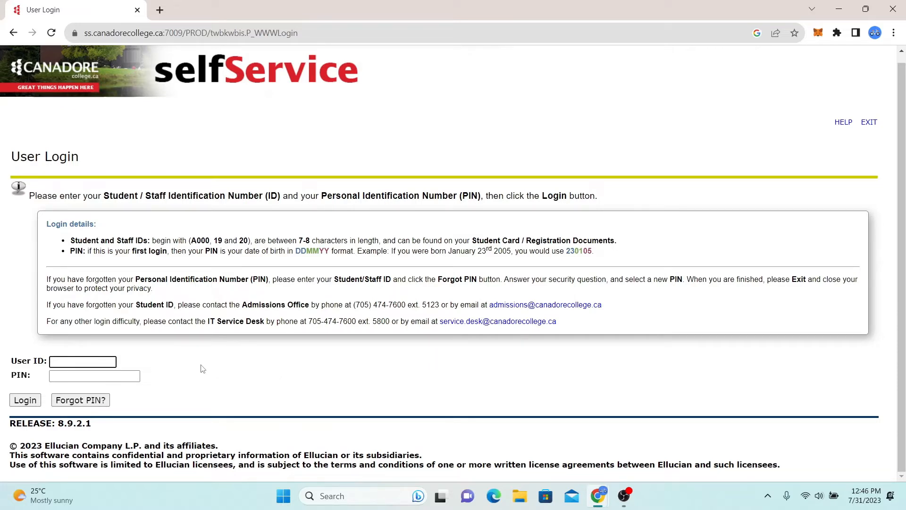
type("sarojd")
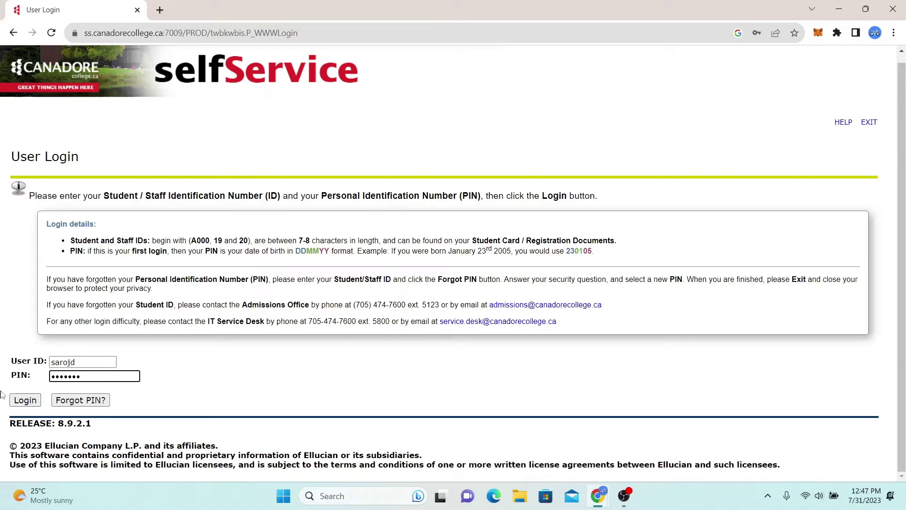
mouse_move(433, 290)
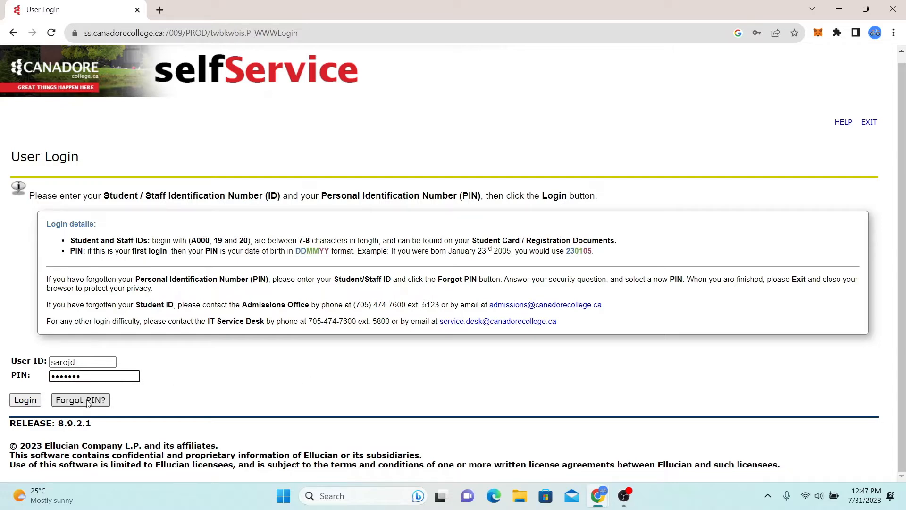
left_click(24, 400)
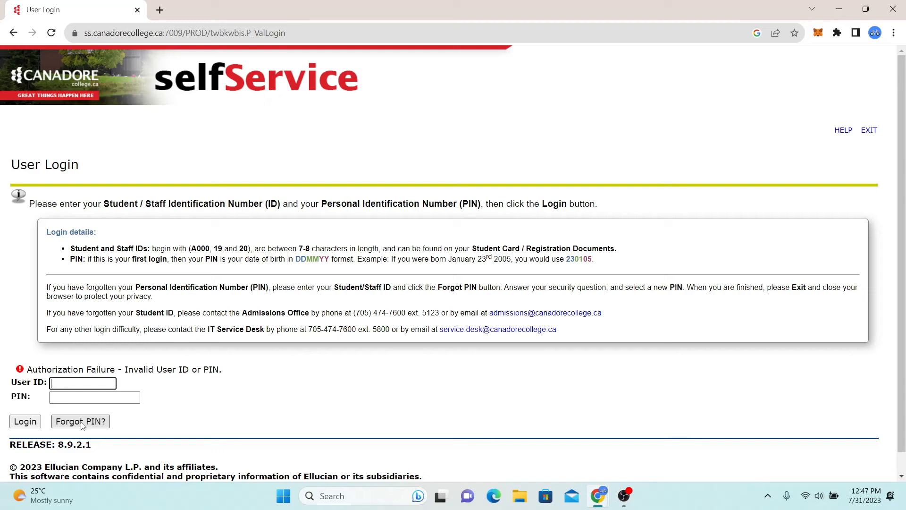
mouse_move(251, 410)
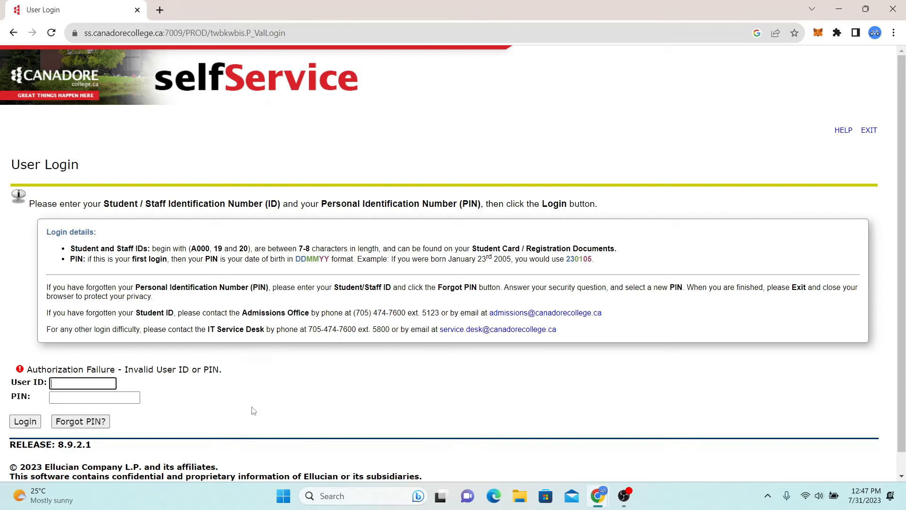
mouse_move(892, 9)
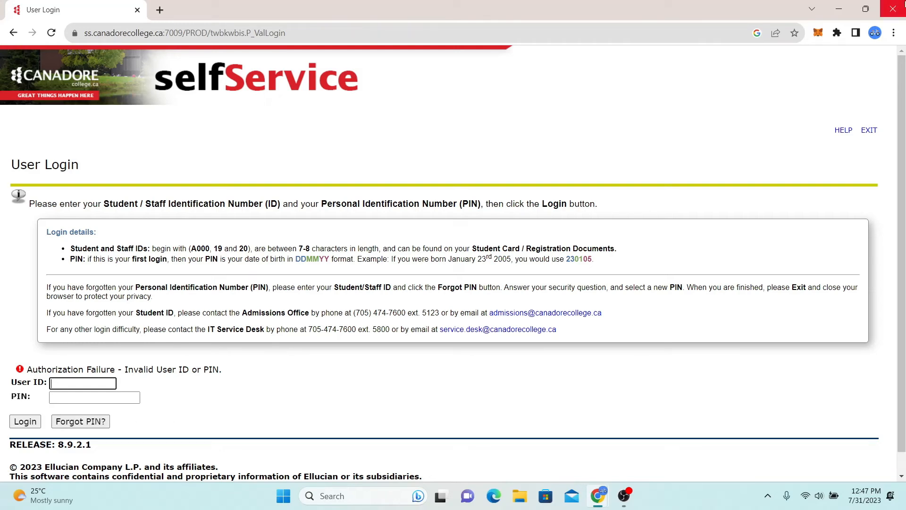